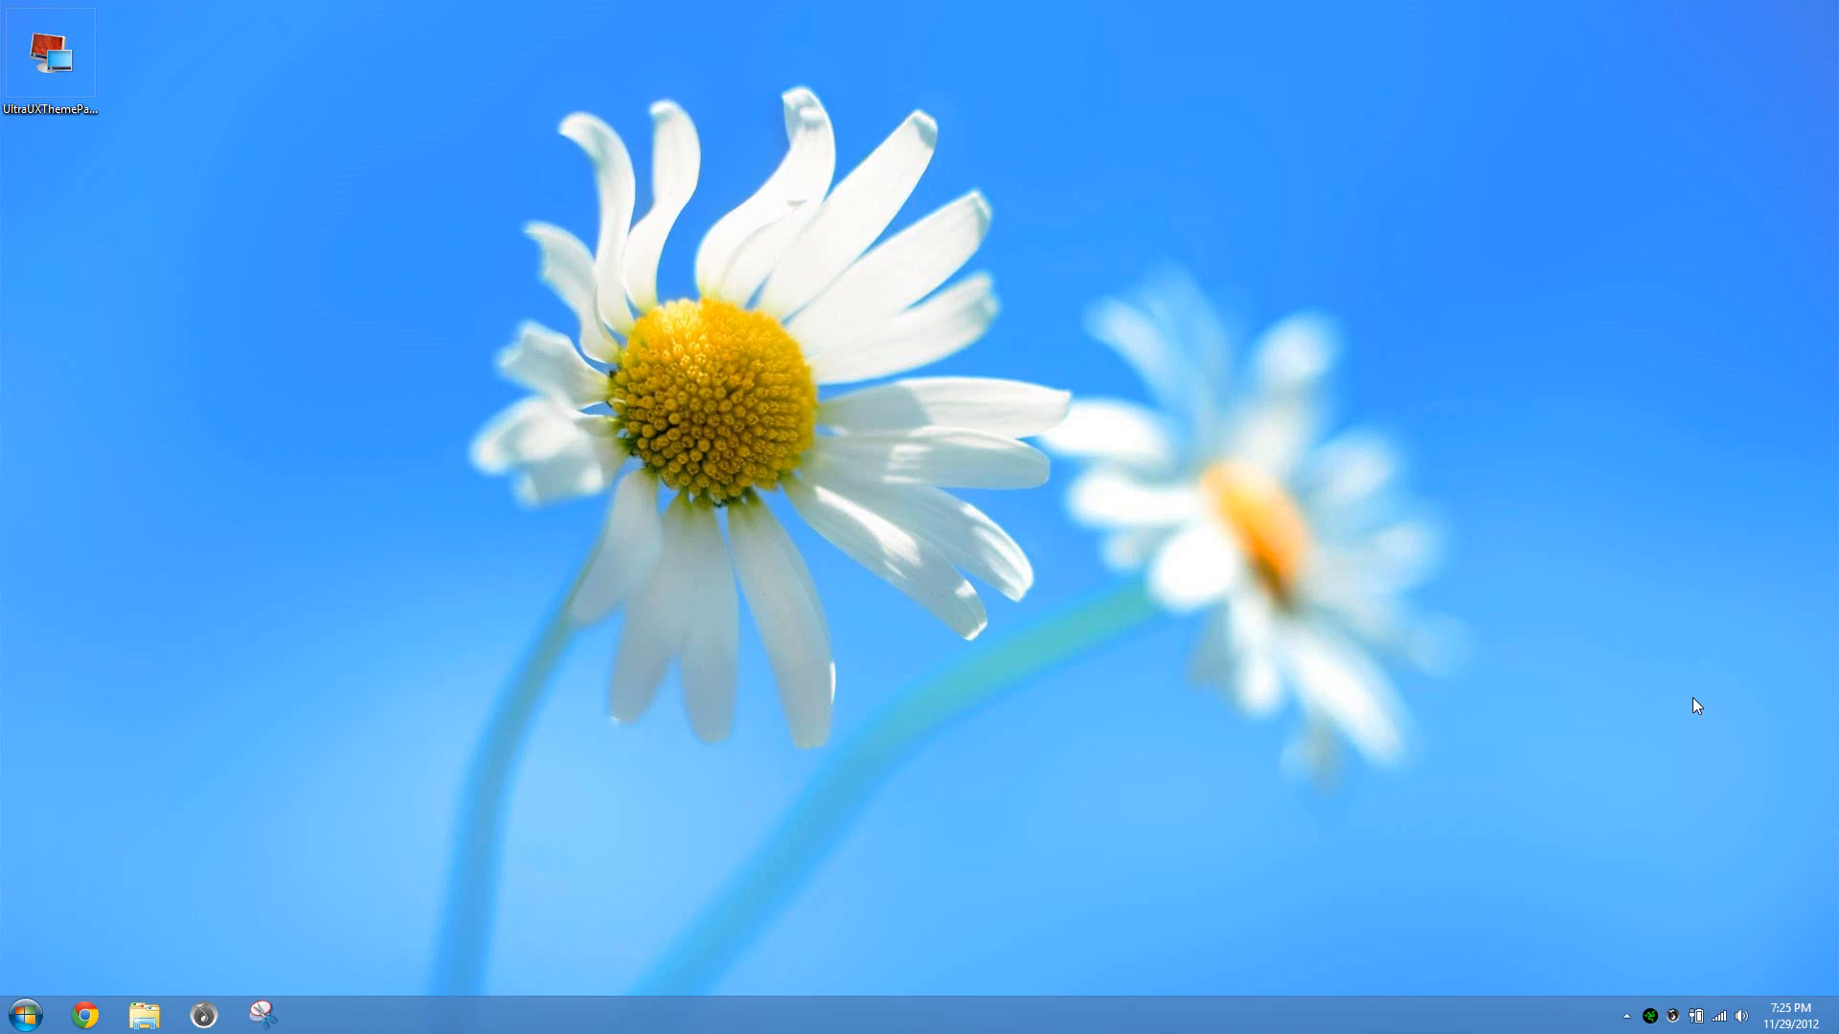
Run the UltraUXThemePatcher installer as administrator, accept the license, and finish setup.
click(51, 52)
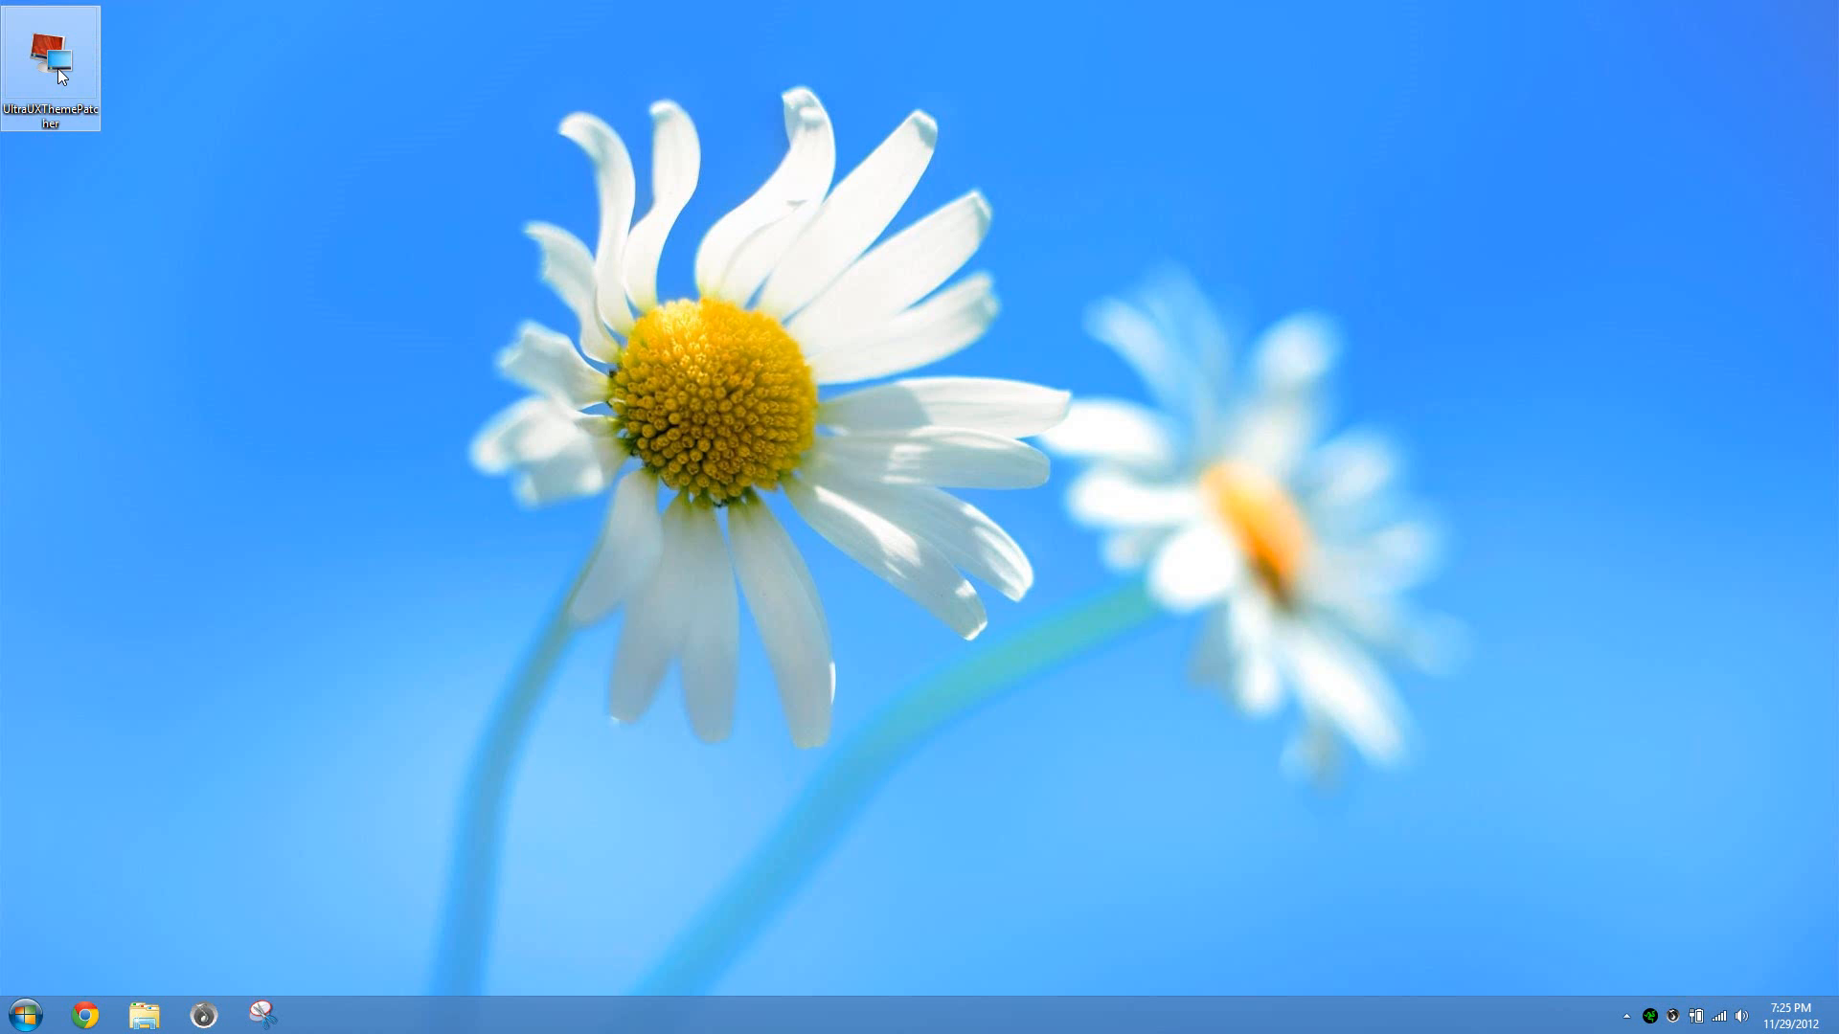
right_click(53, 55)
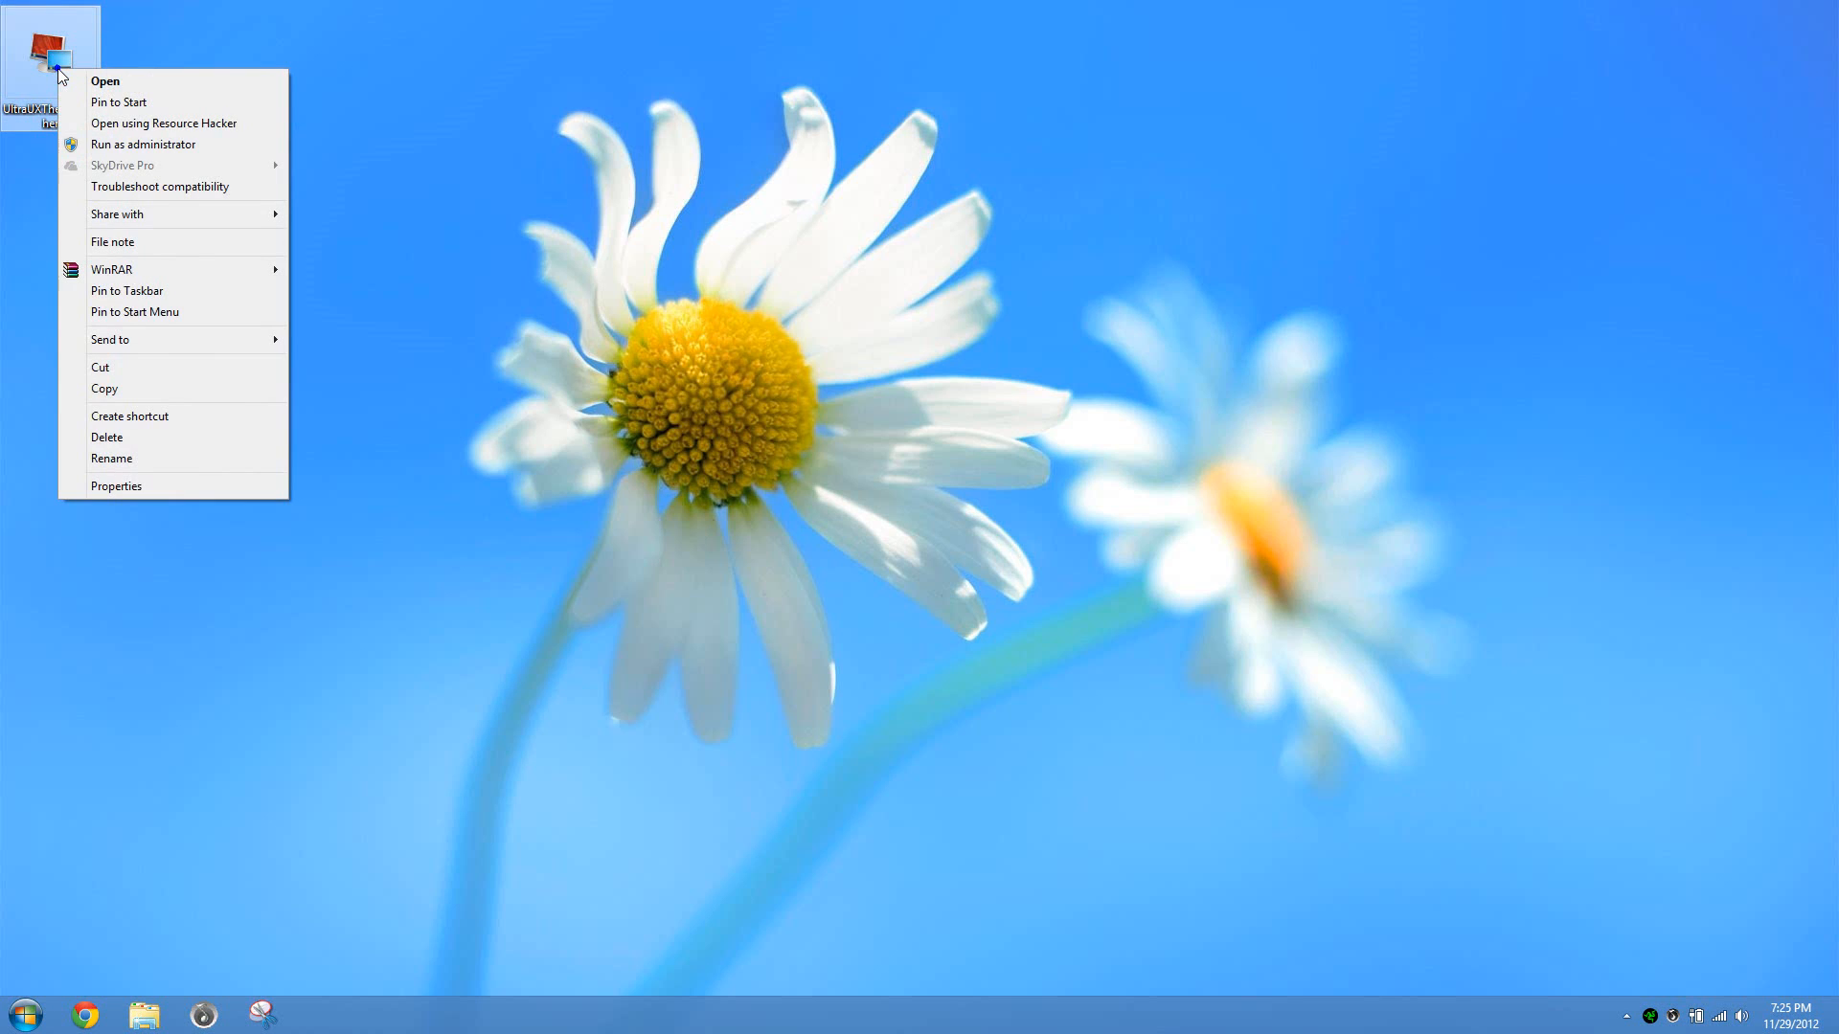
click(104, 80)
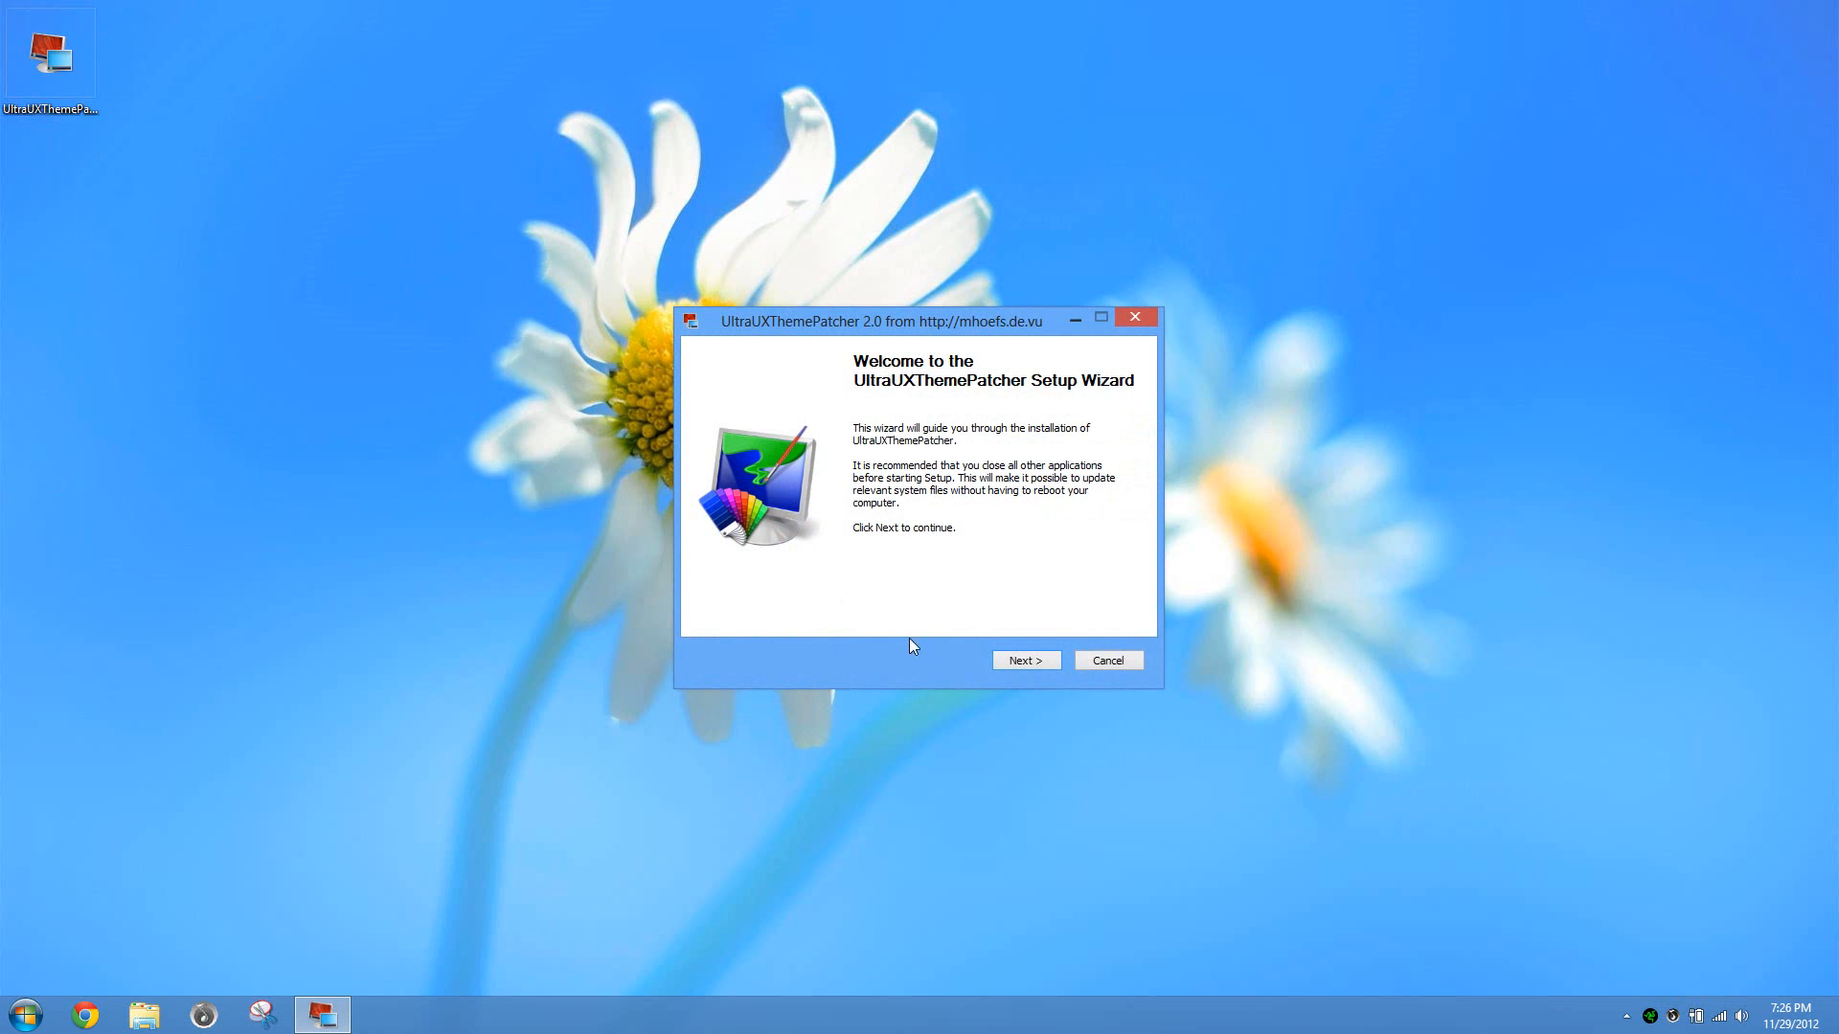
click(1024, 659)
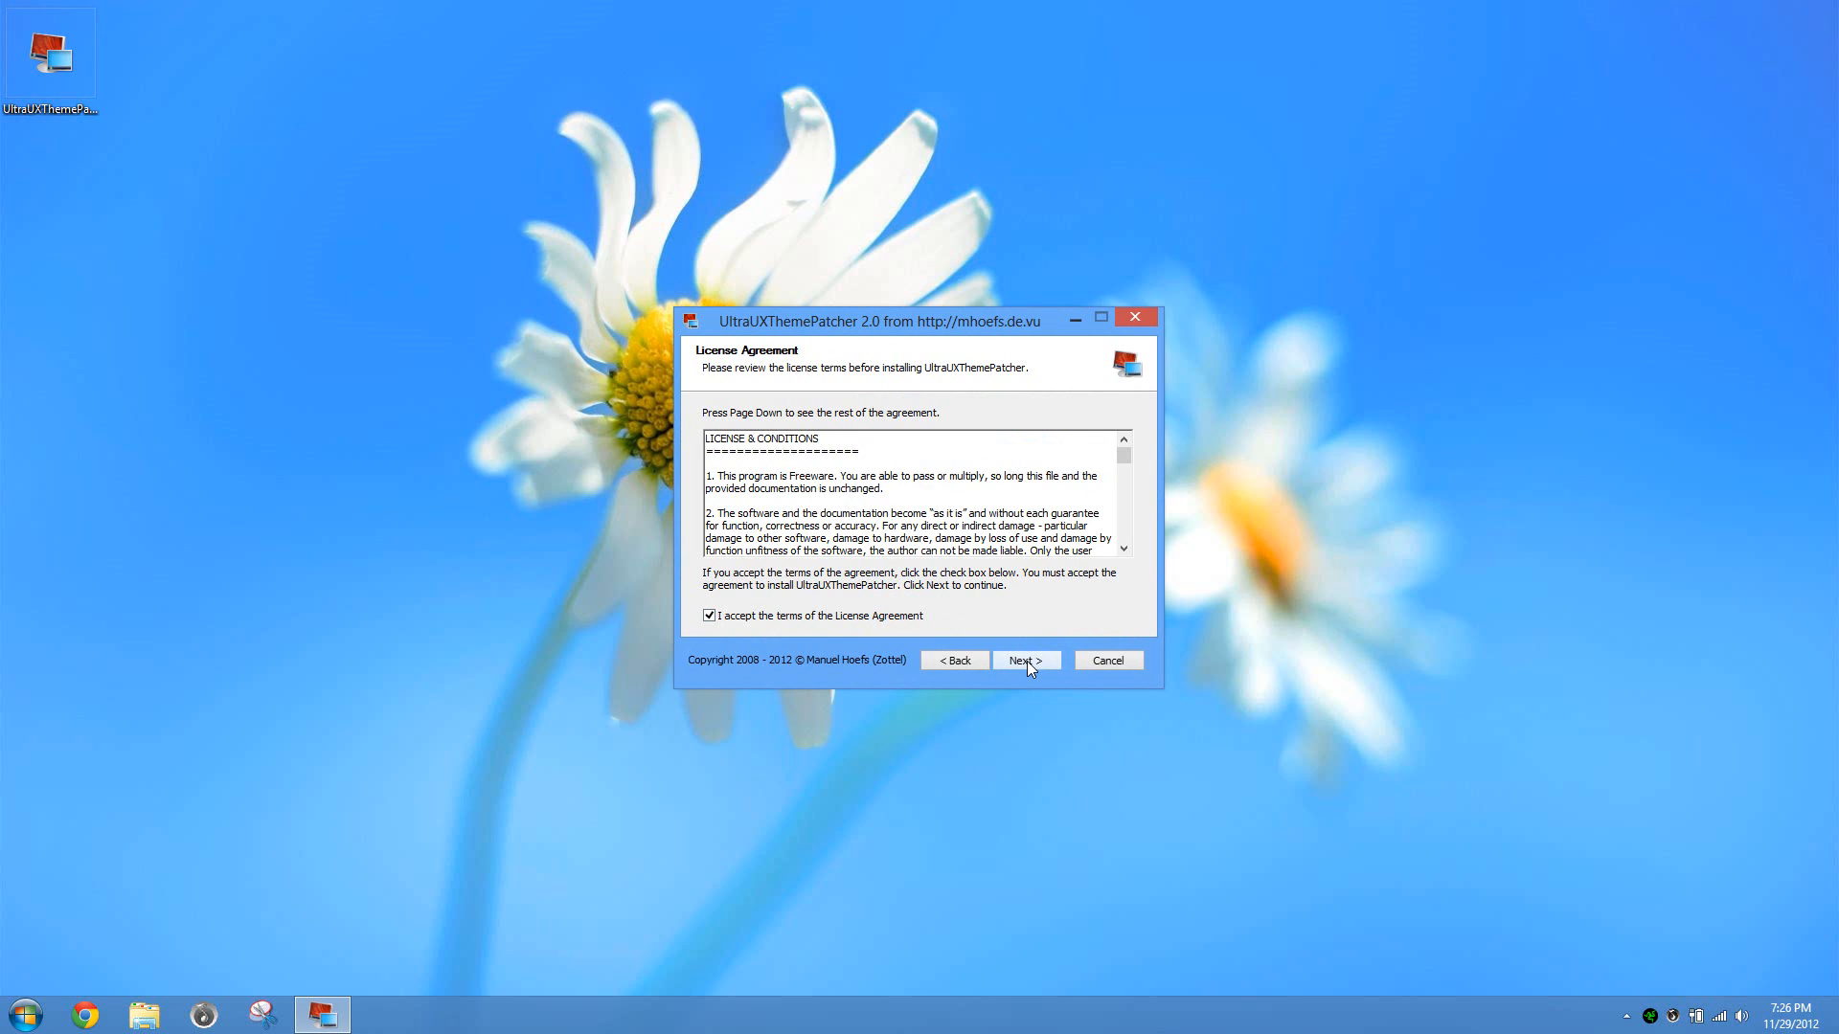
click(1022, 660)
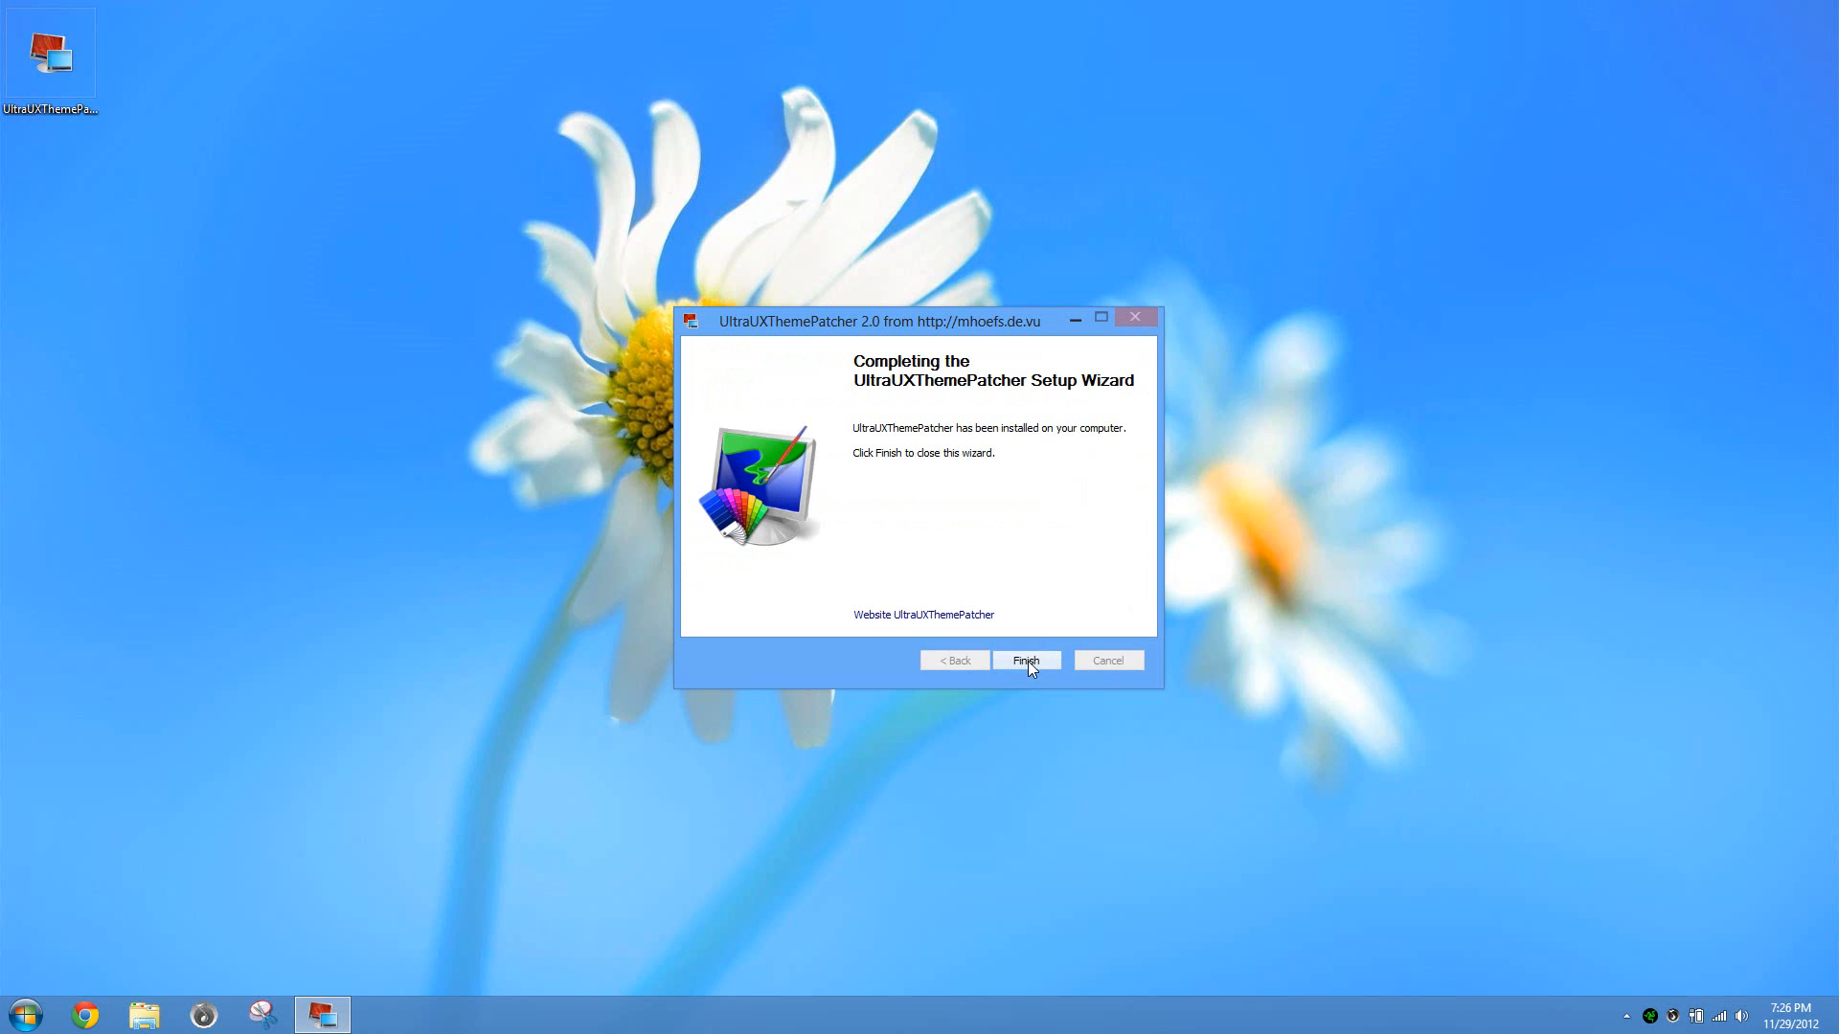
click(1023, 659)
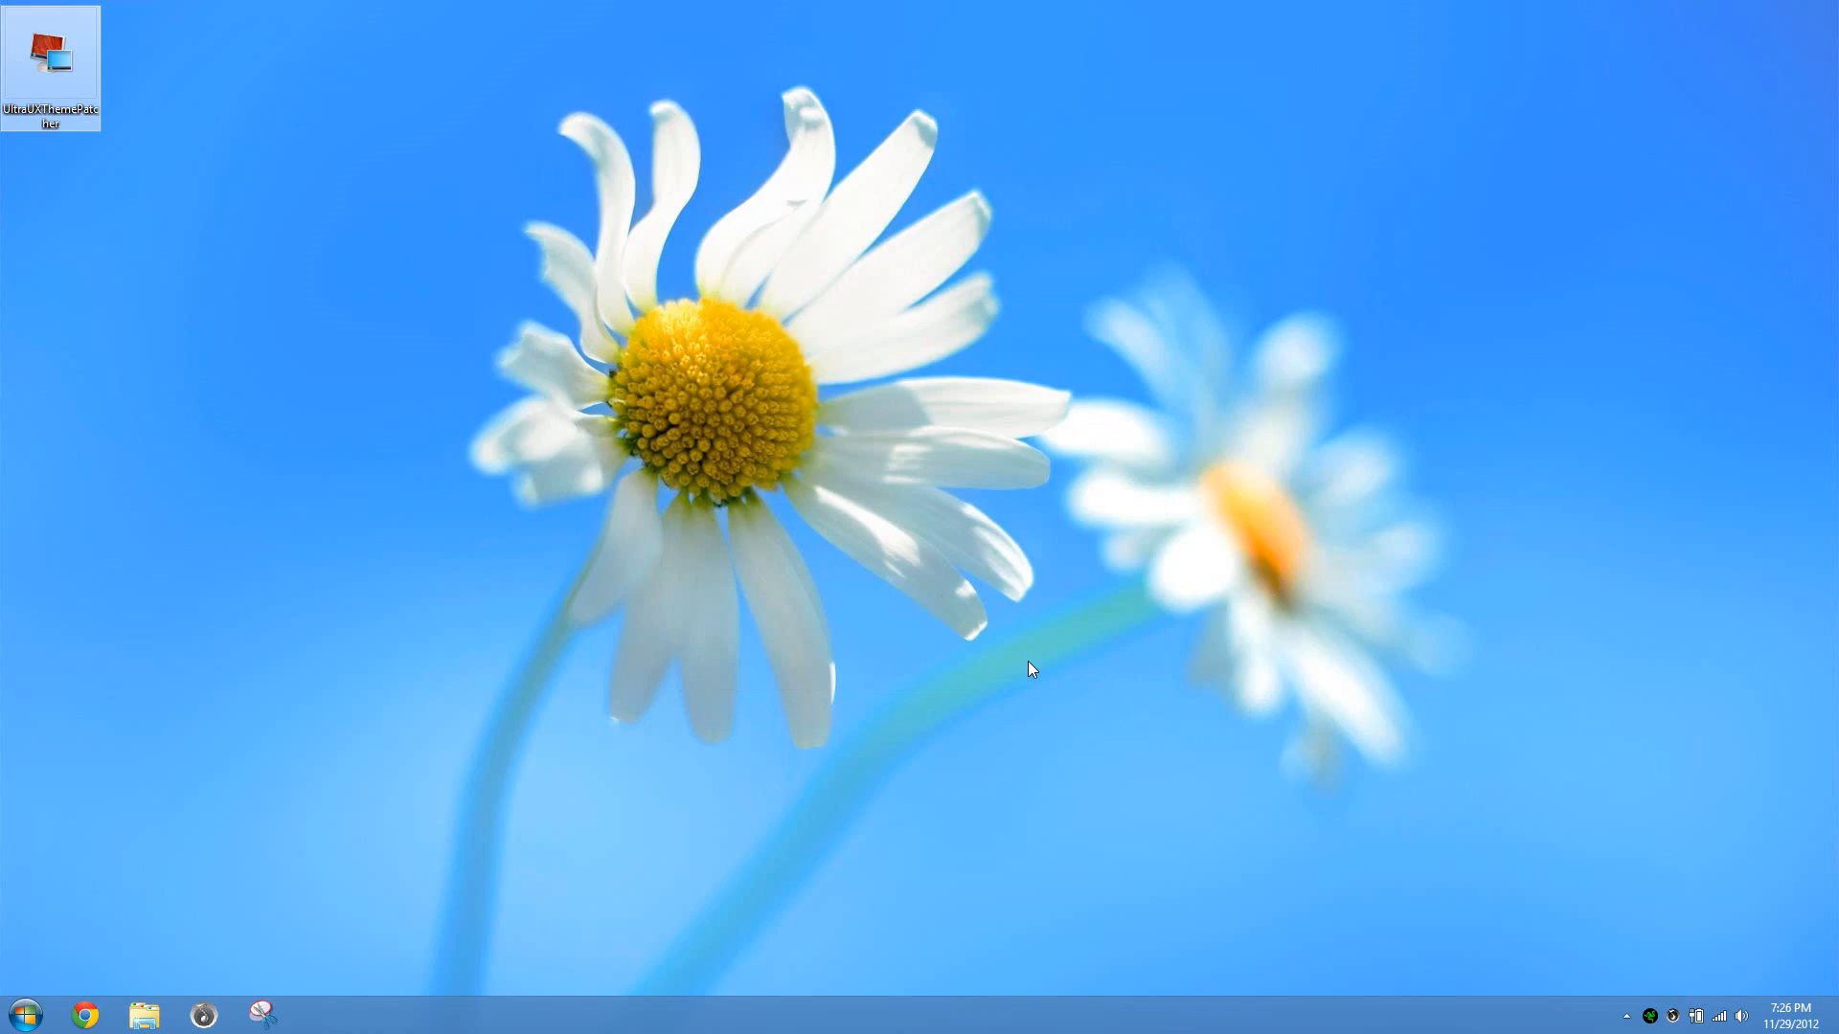
click(88, 1015)
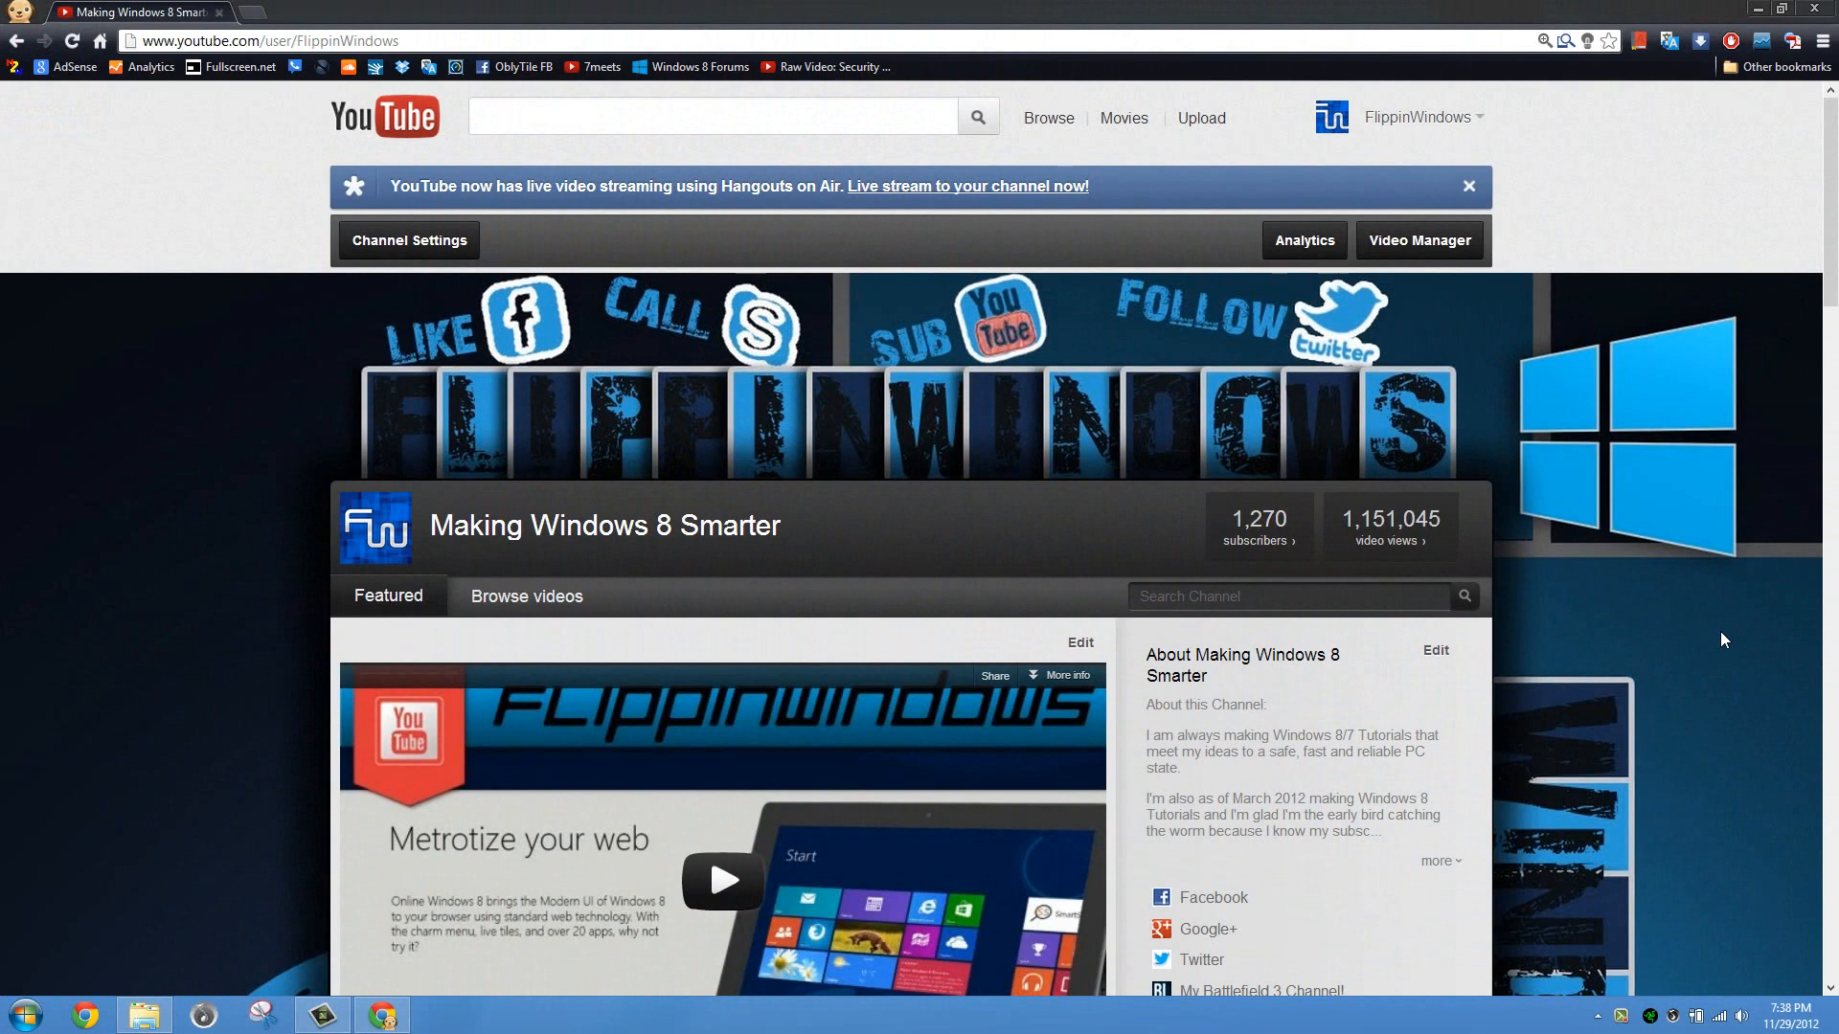
mouse_move(140, 539)
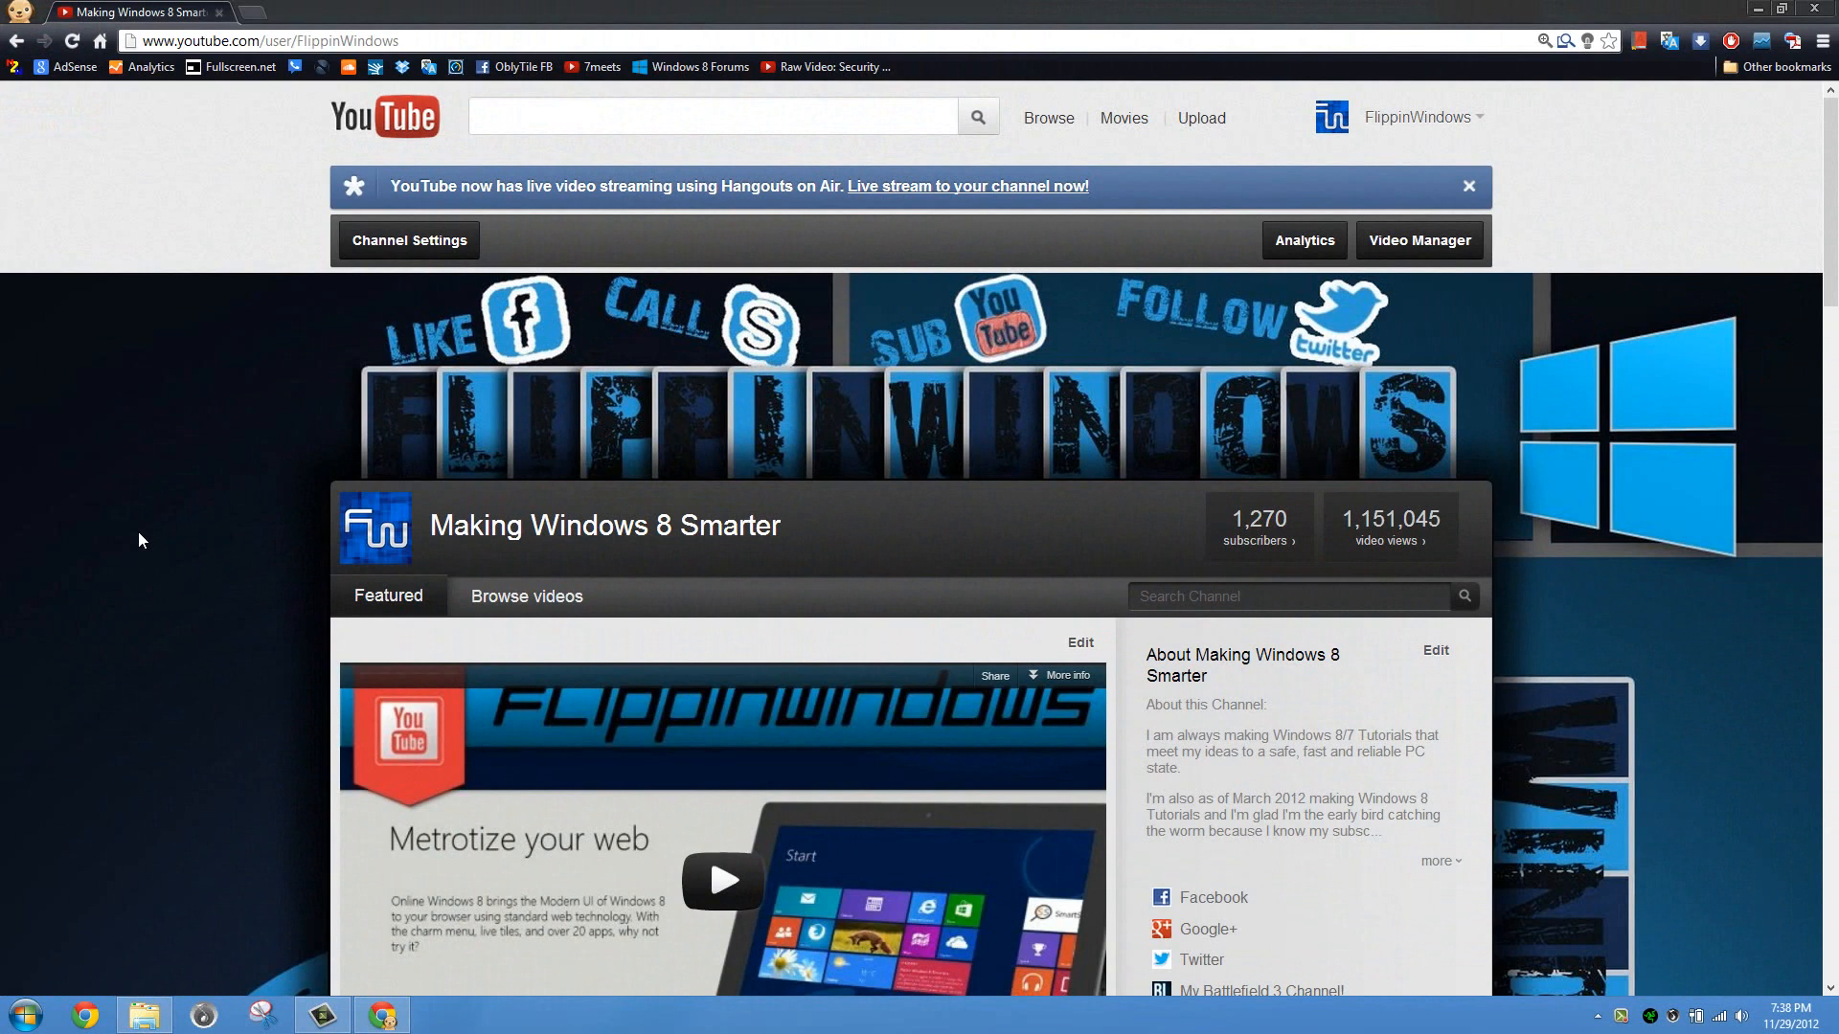
Open the Windows 8 Themes playlist under Featured Playlists and browse its four videos.
scroll(down, 3)
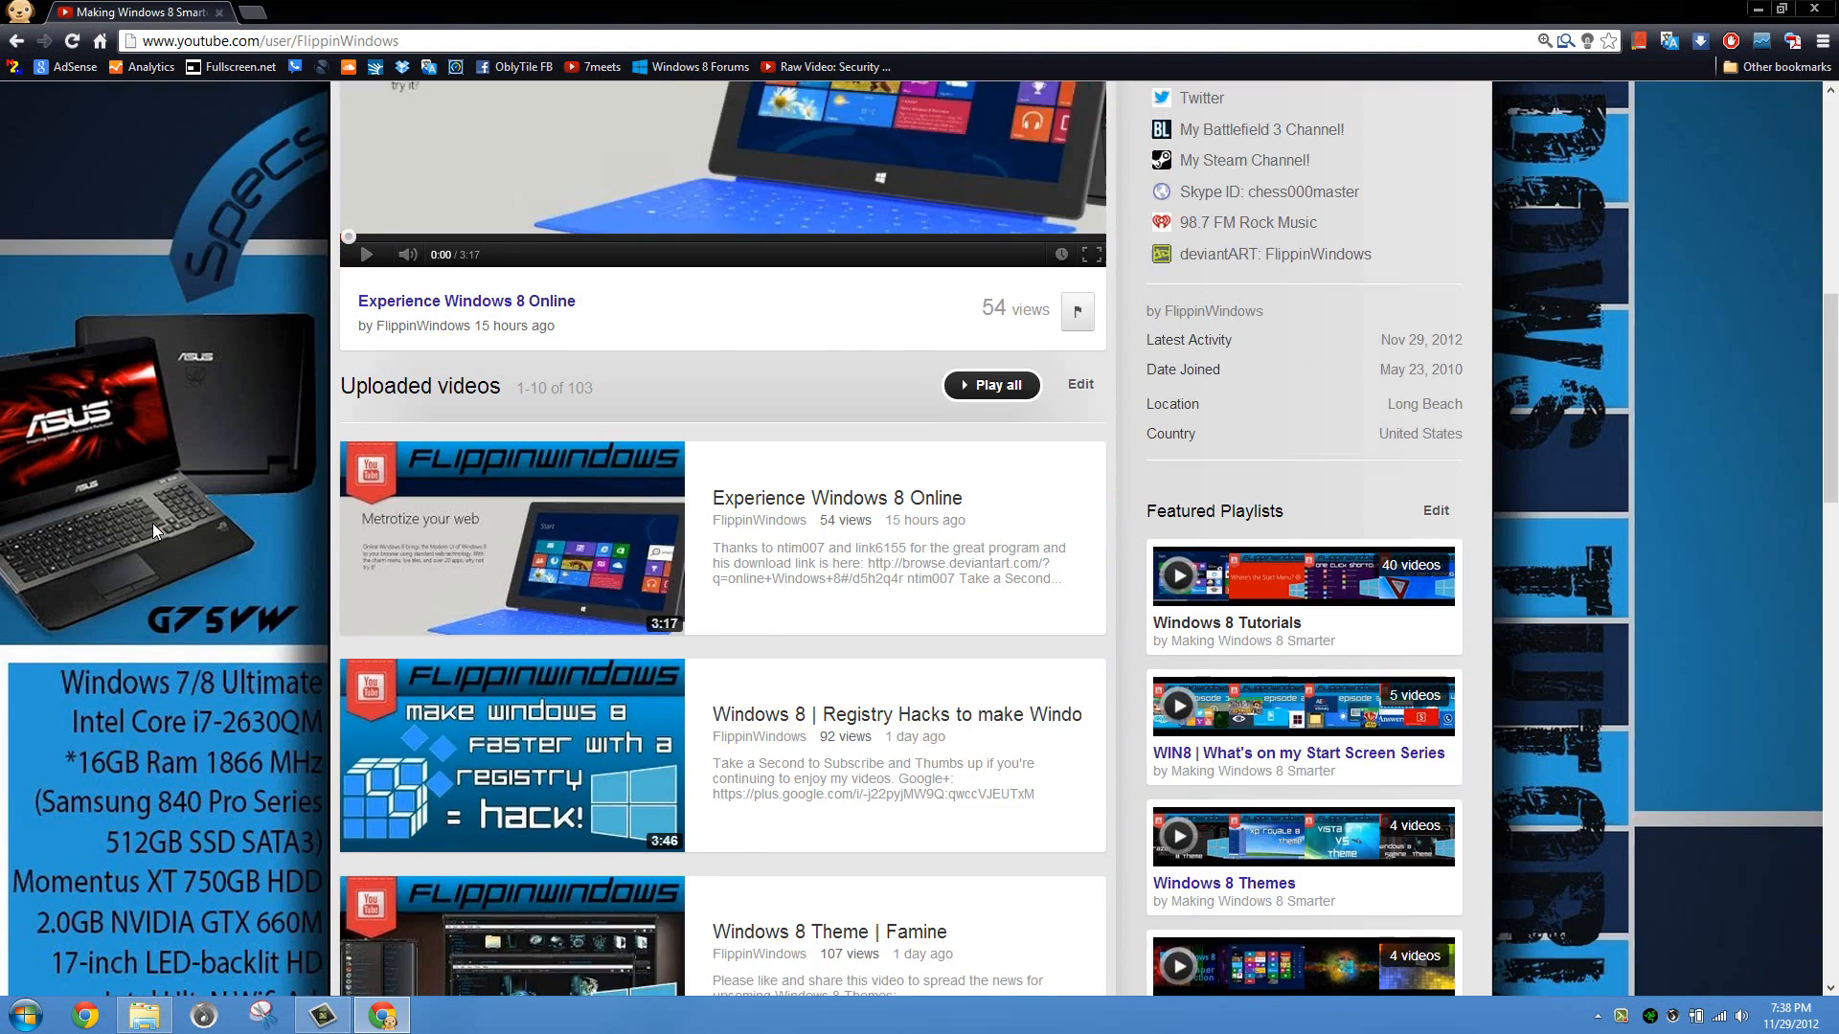
scroll(down, 3)
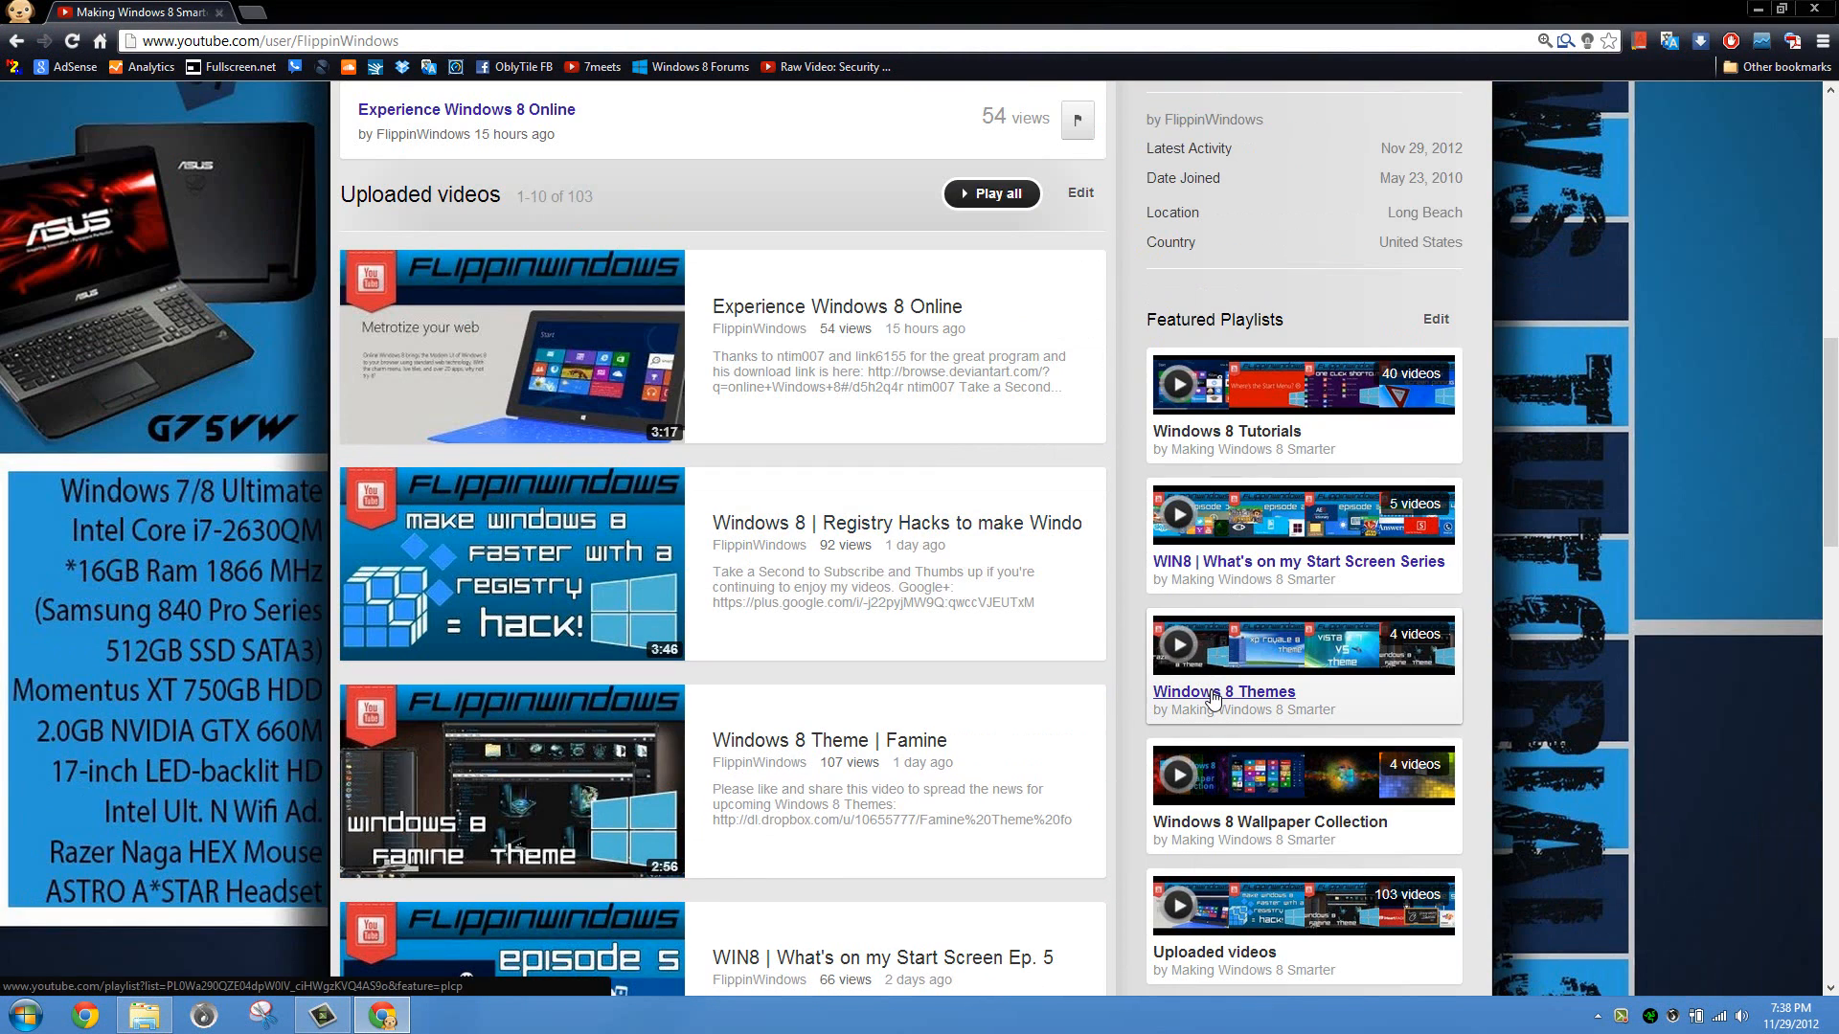
click(1223, 692)
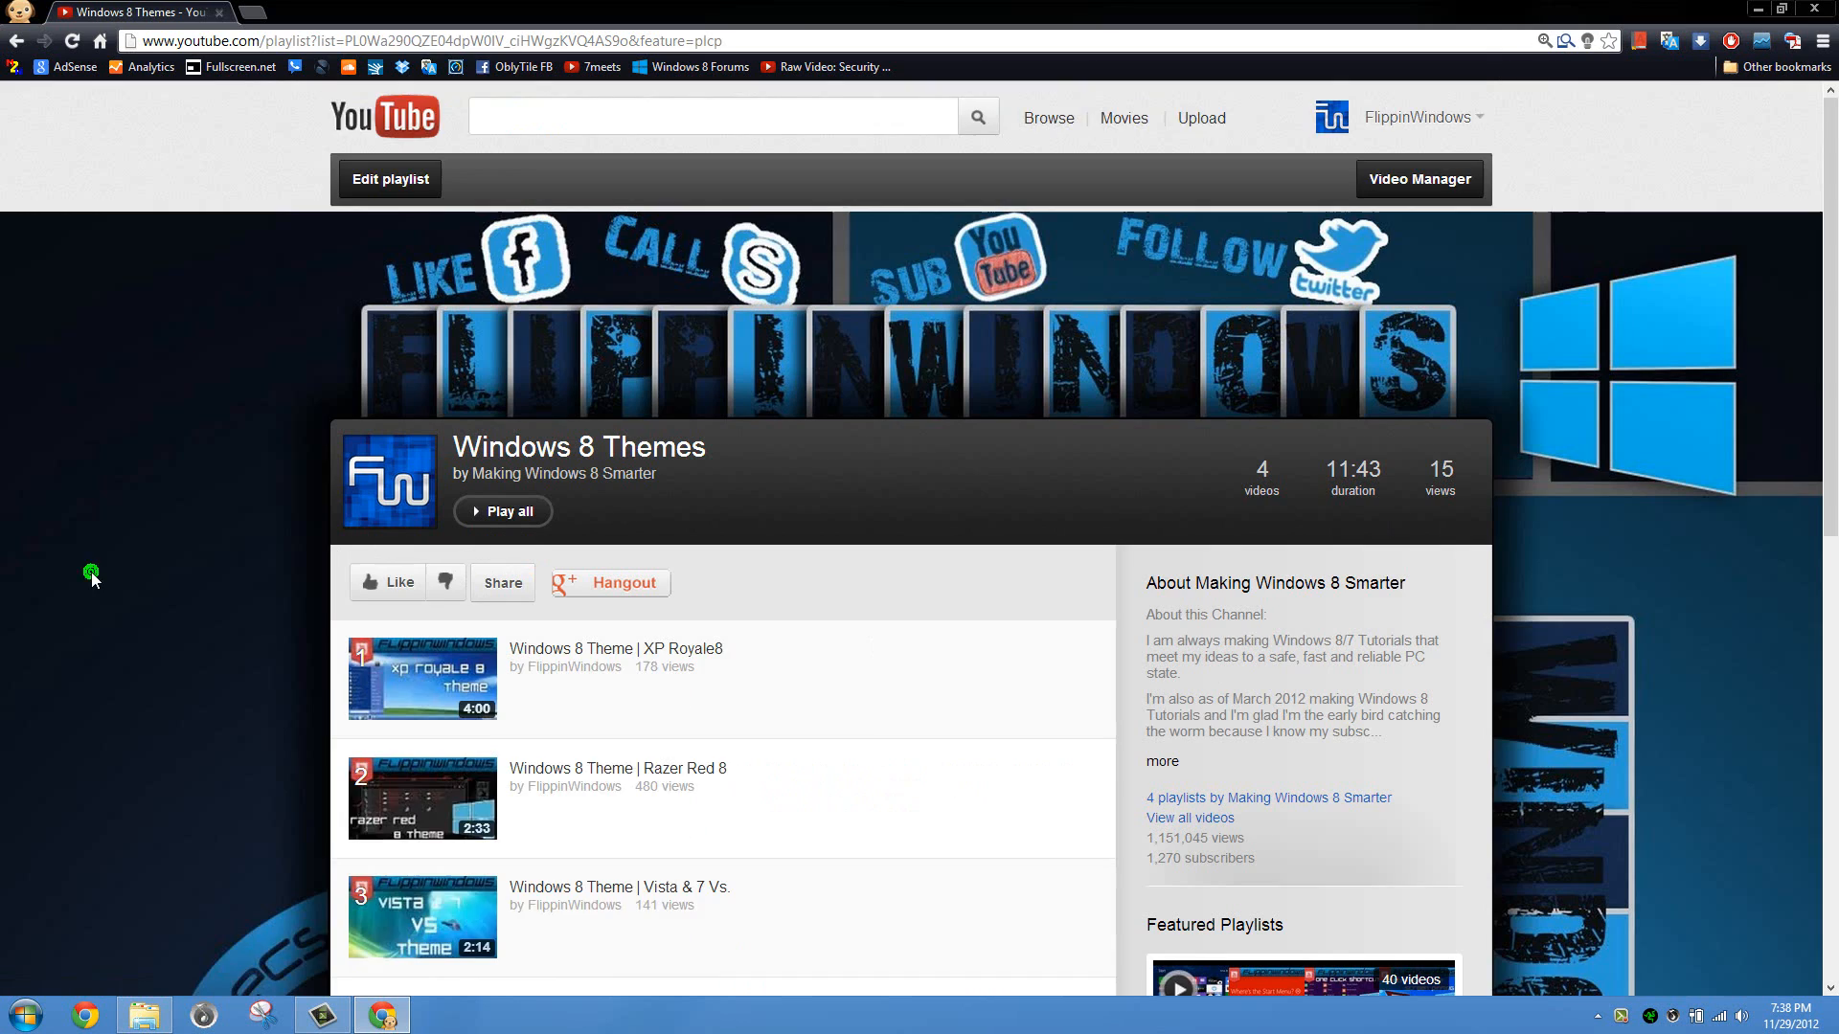
scroll(down, 3)
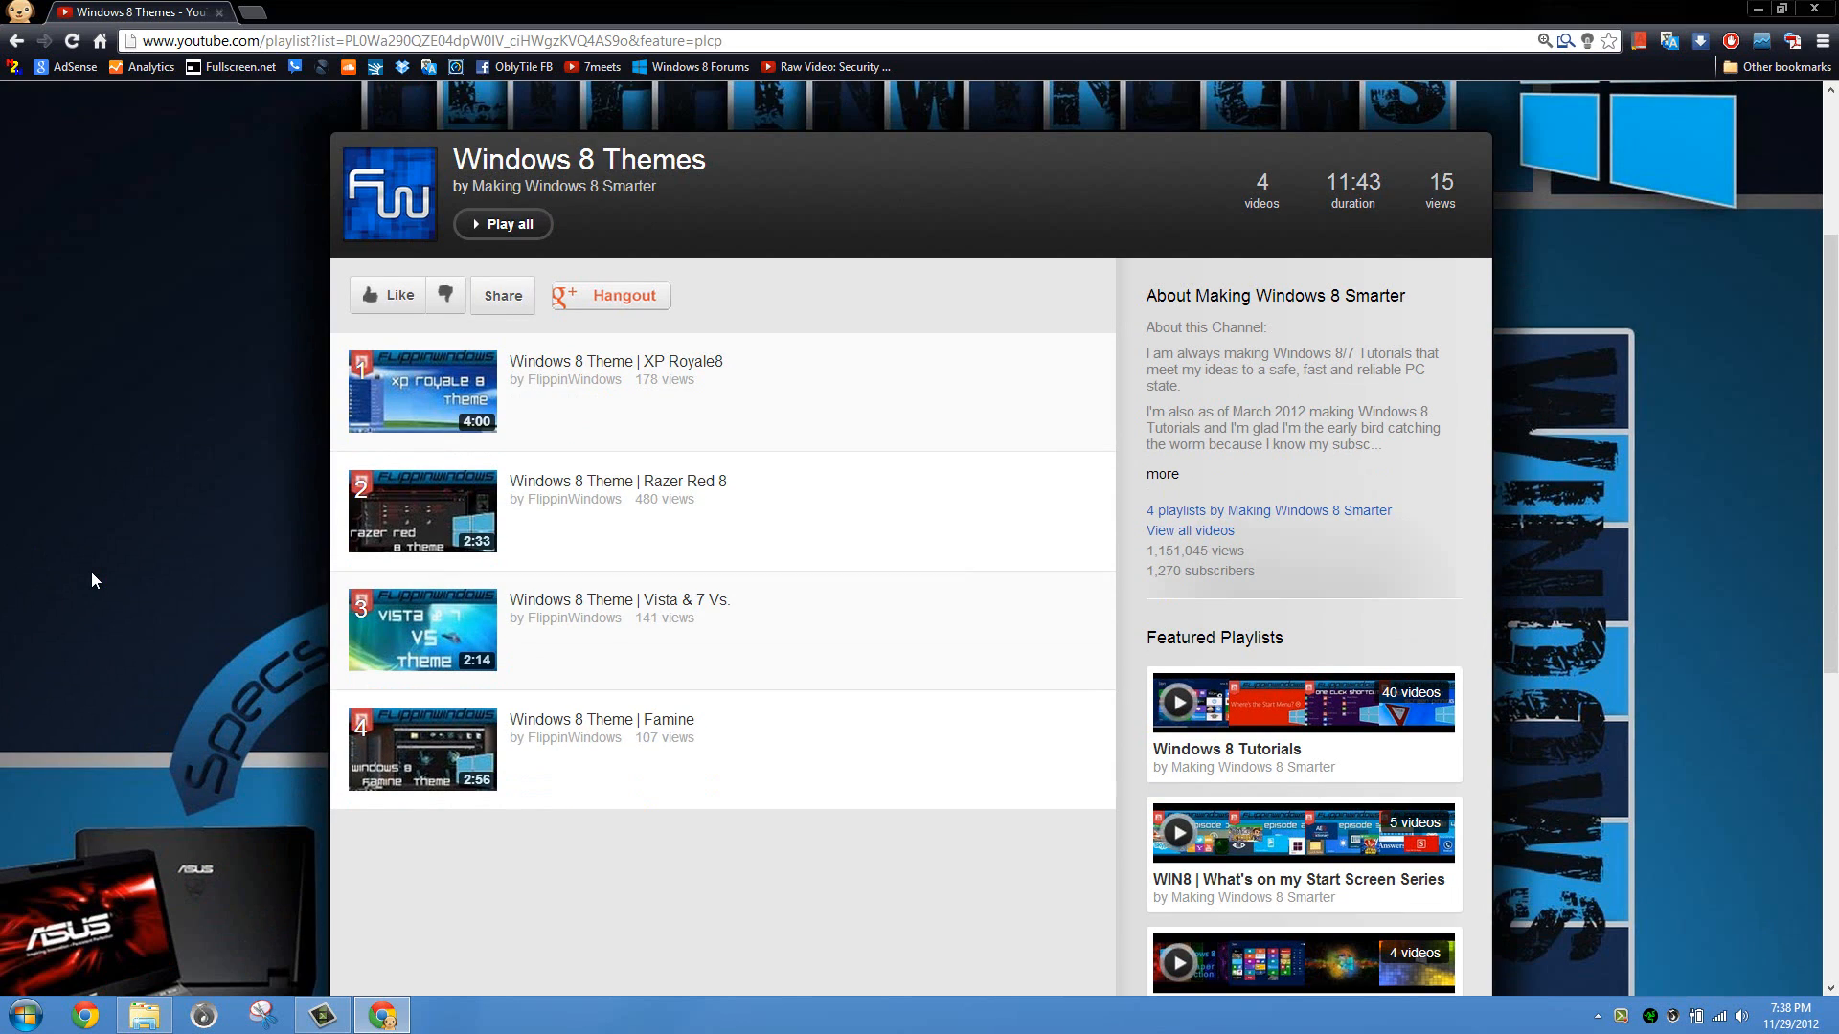